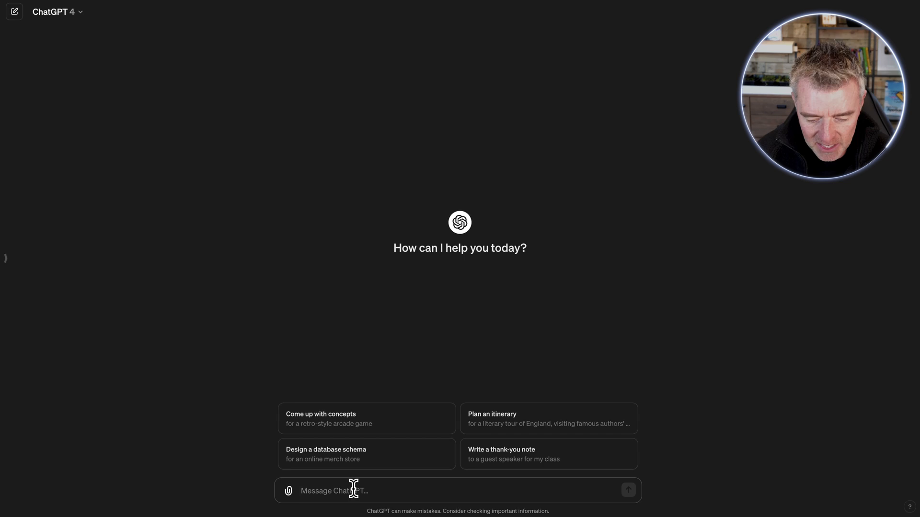
Ask ChatGPT for an image of a clown in a circus tent looking at the camera
{"action": "type", "text": "Can you create an image of a clown stood"}
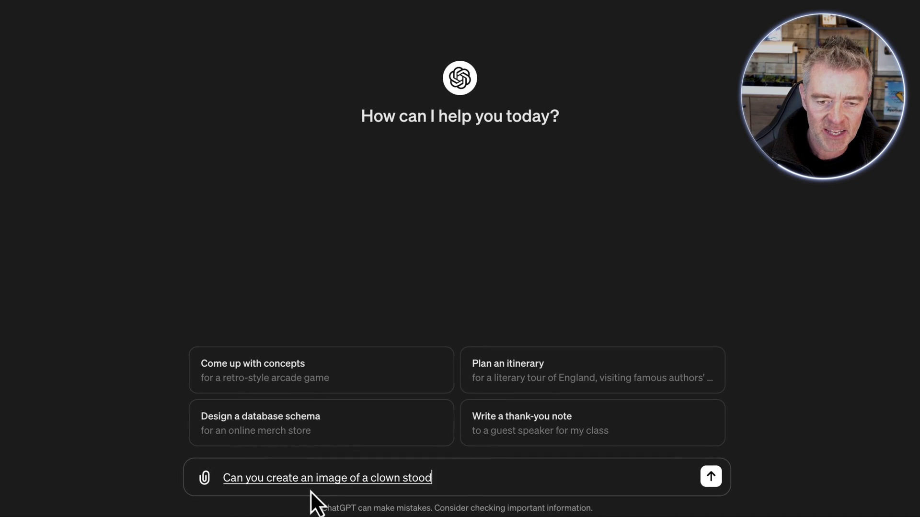
{"action": "type", "text": "in a circus tent lo"}
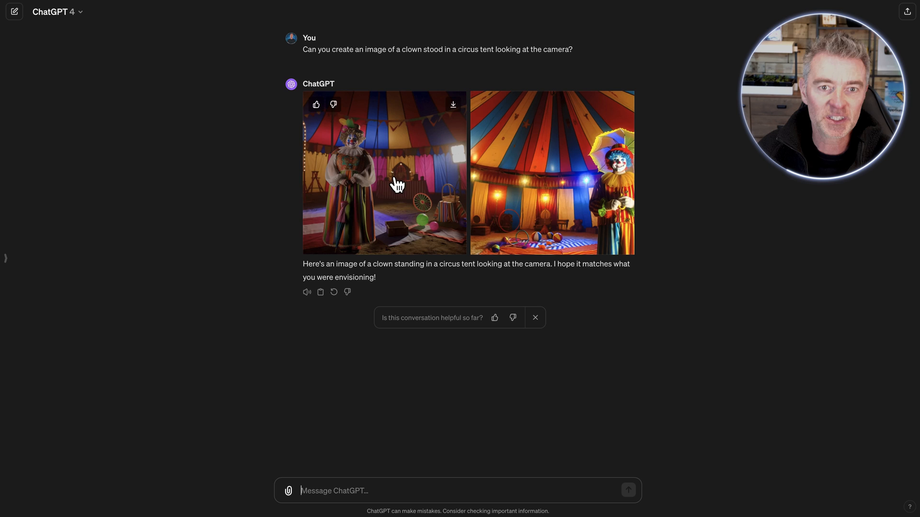
View both generated clown images full size, ending on the umbrella clown
{"action": "left_click", "coordinate": [550, 171]}
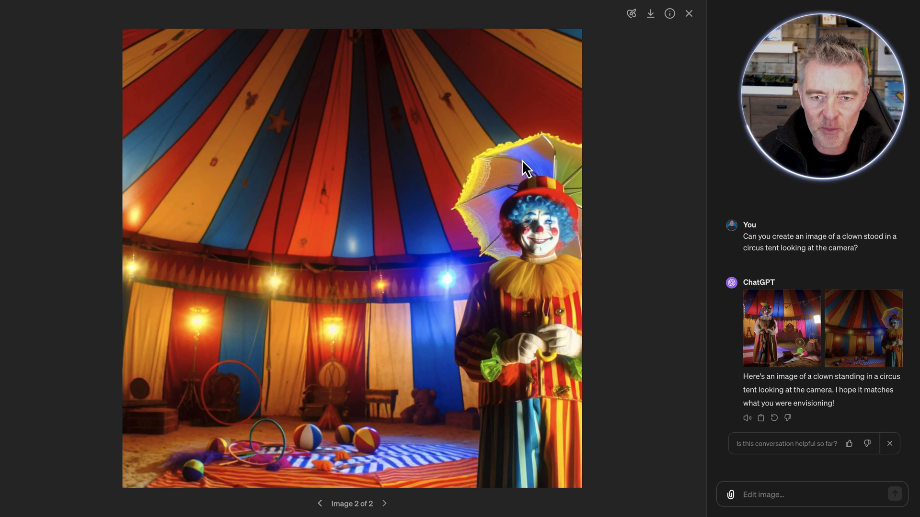
{"action": "mouse_move", "coordinate": [656, 160]}
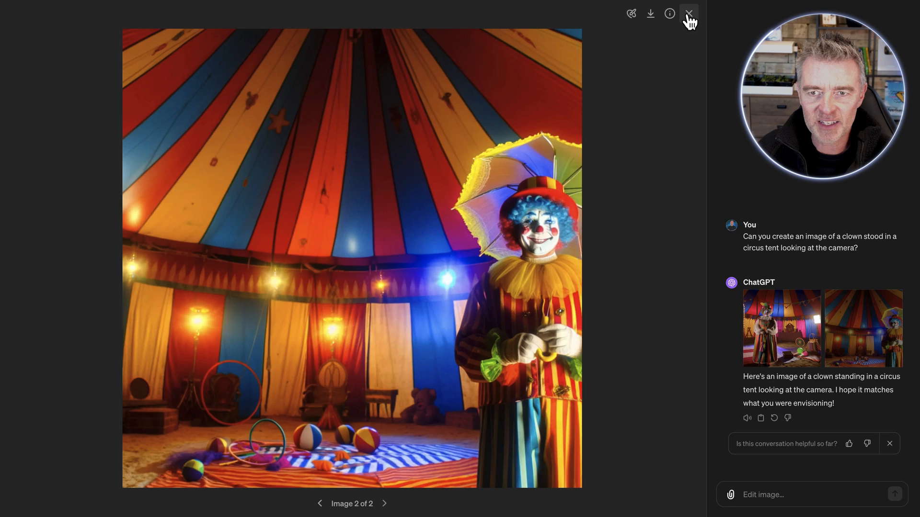
{"action": "left_click", "coordinate": [319, 503]}
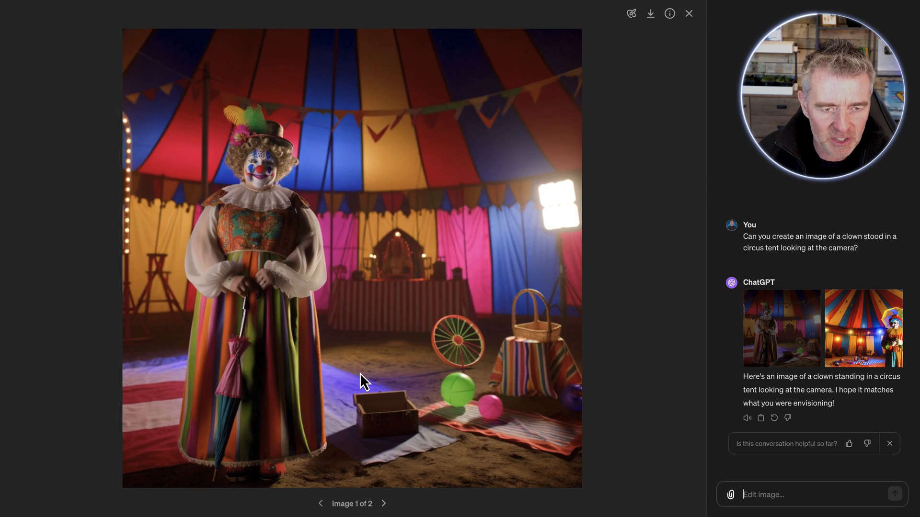
{"action": "left_click", "coordinate": [688, 13]}
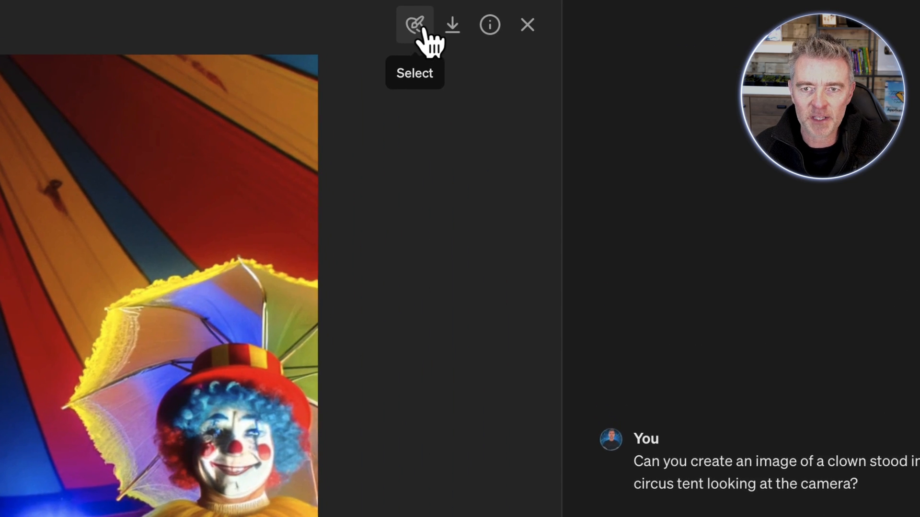
Enter area-selection editing mode on the umbrella clown image
{"action": "left_click", "coordinate": [414, 25]}
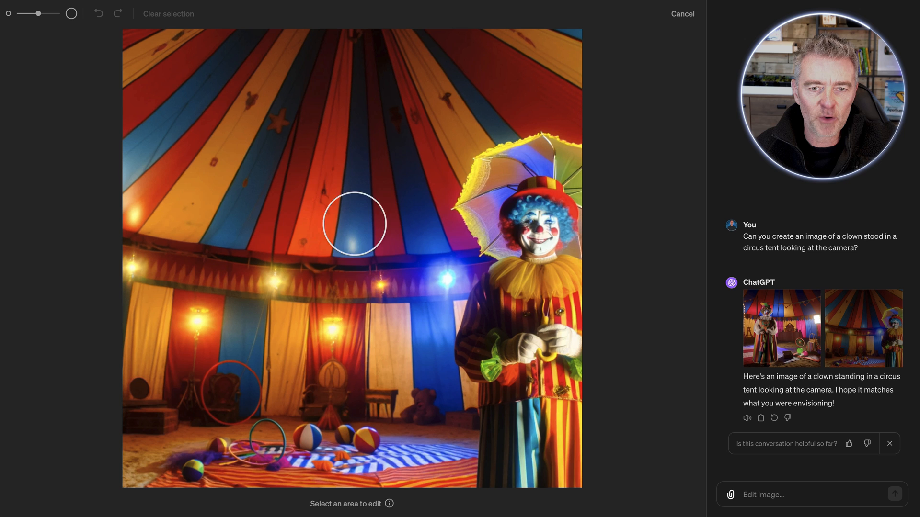
{"action": "mouse_move", "coordinate": [287, 281]}
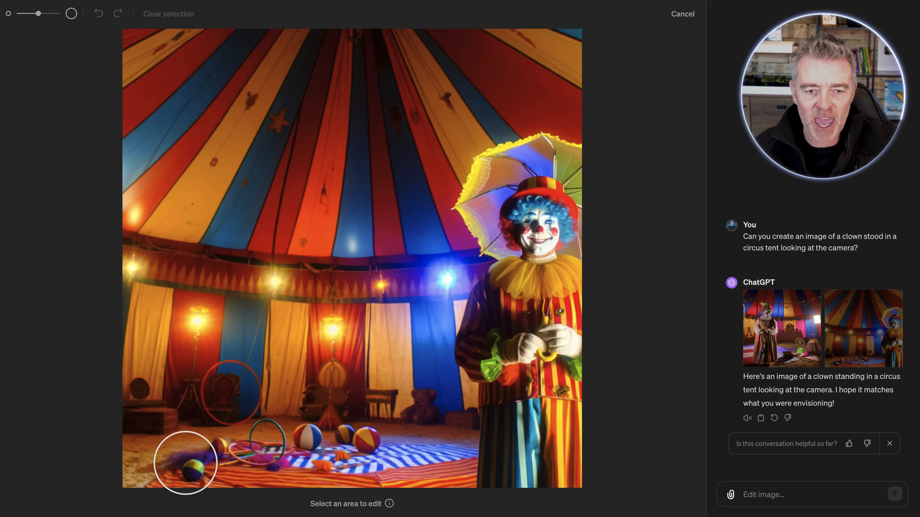
{"action": "mouse_move", "coordinate": [337, 270]}
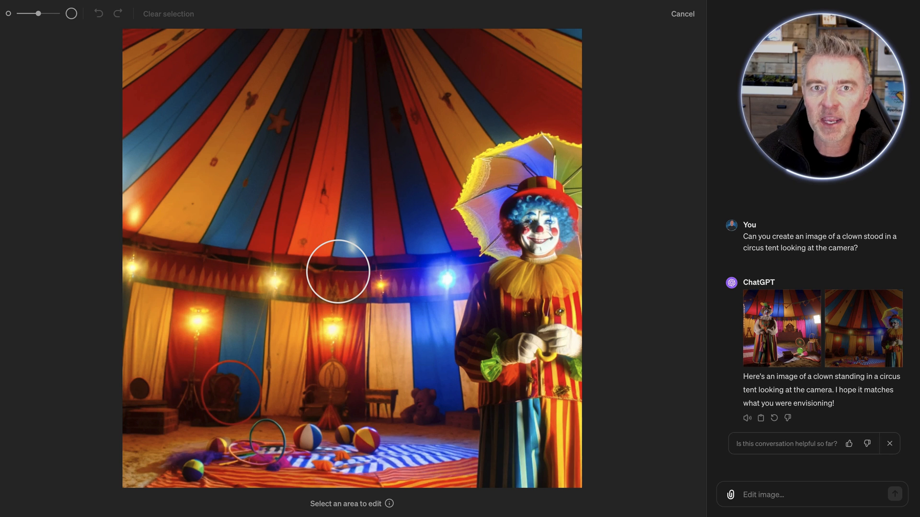
{"action": "mouse_move", "coordinate": [102, 109]}
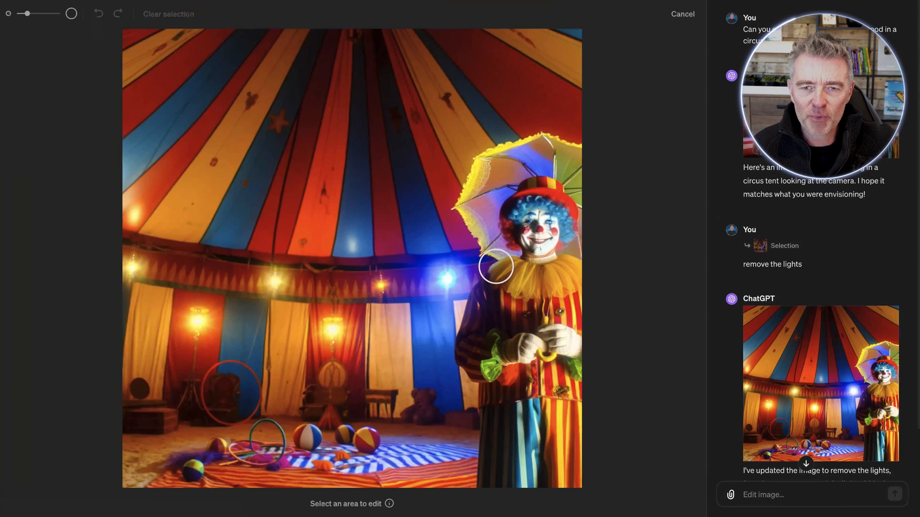
{"action": "mouse_move", "coordinate": [471, 207]}
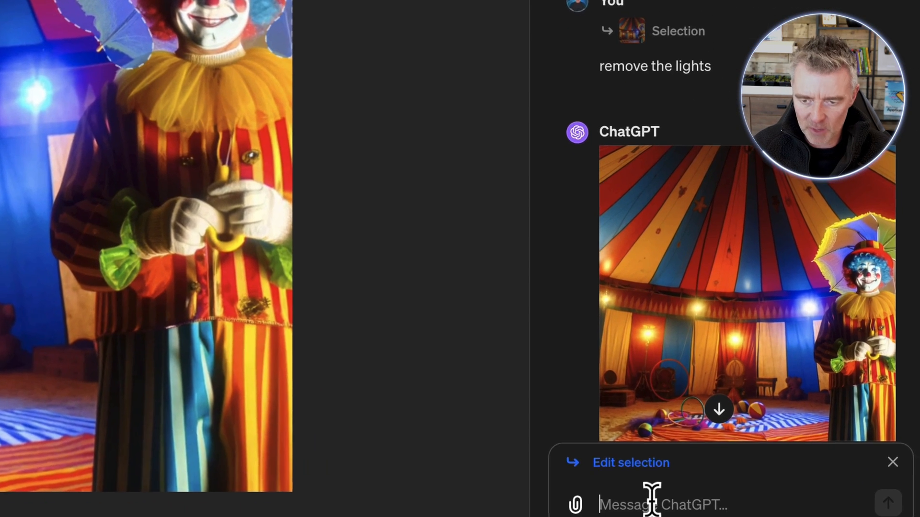
{"action": "type", "text": "remove the um"}
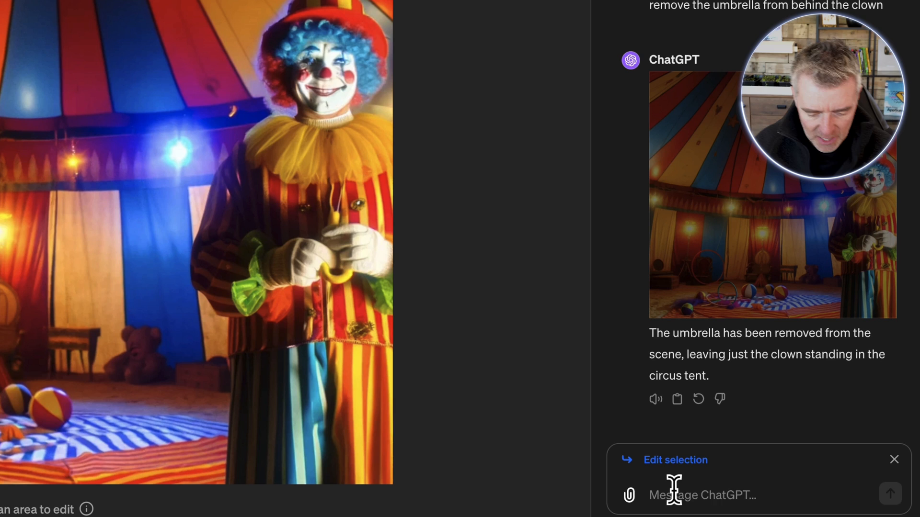
Request 'remove ball' for the selected area of the clown image
{"action": "type", "text": "remove ball"}
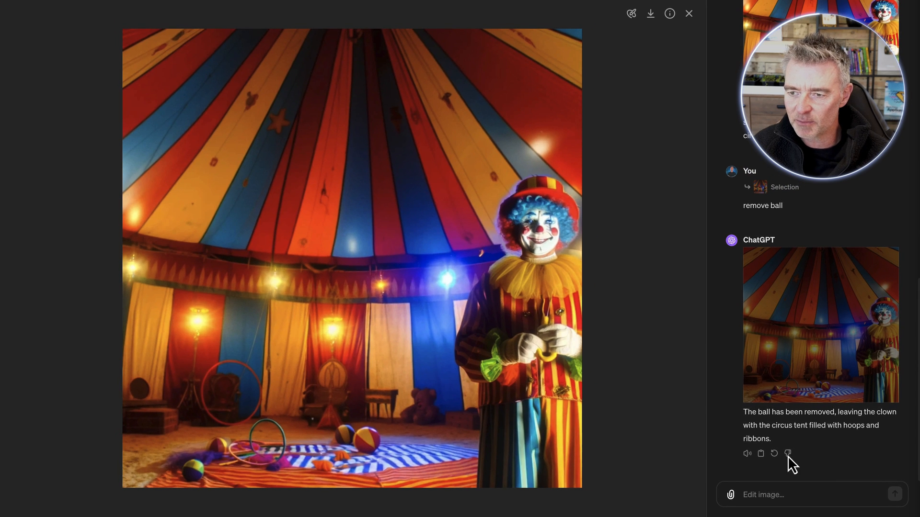
Send 'can you make the entire image in the style of pixels' as an edit request
{"action": "type", "text": "ca"}
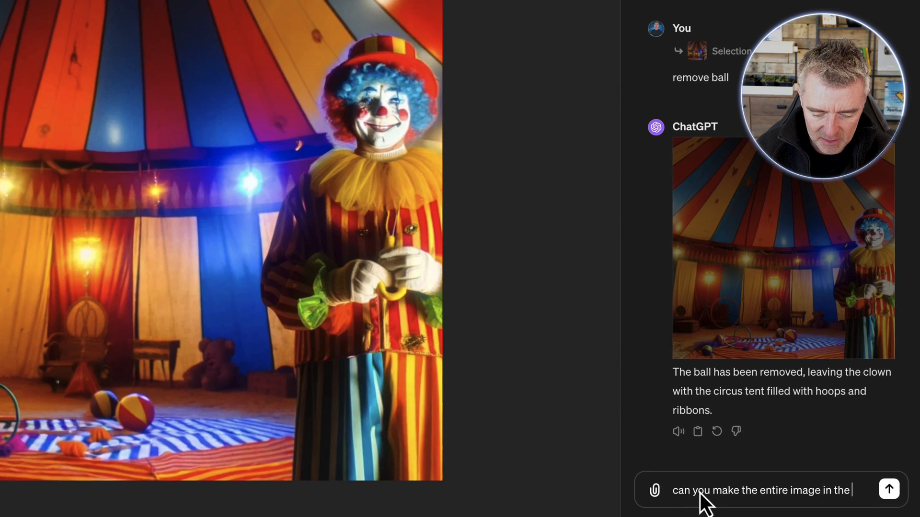
{"action": "type", "text": "style of"}
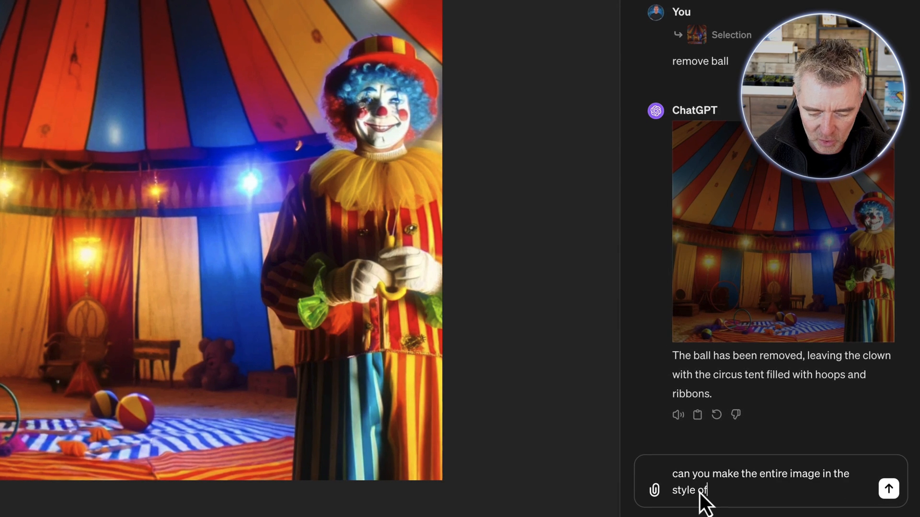
{"action": "left_click", "coordinate": [888, 489]}
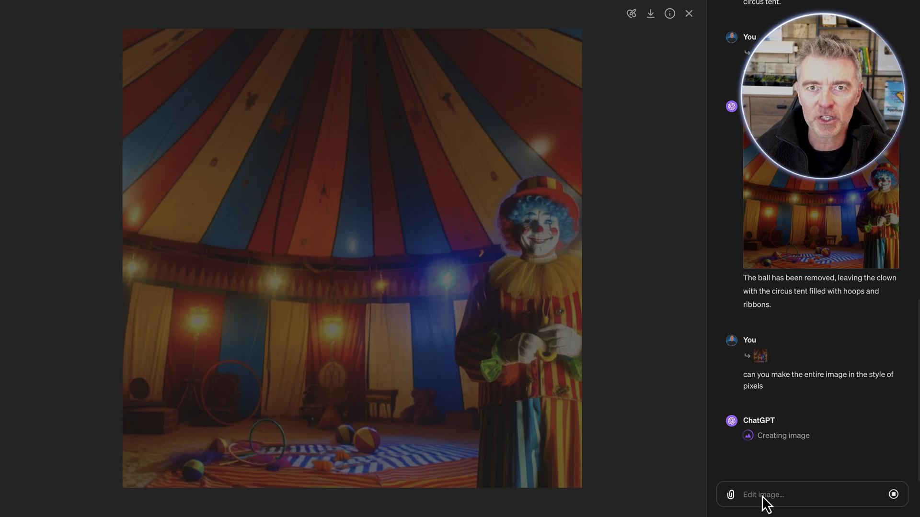
{"action": "mouse_move", "coordinate": [449, 56]}
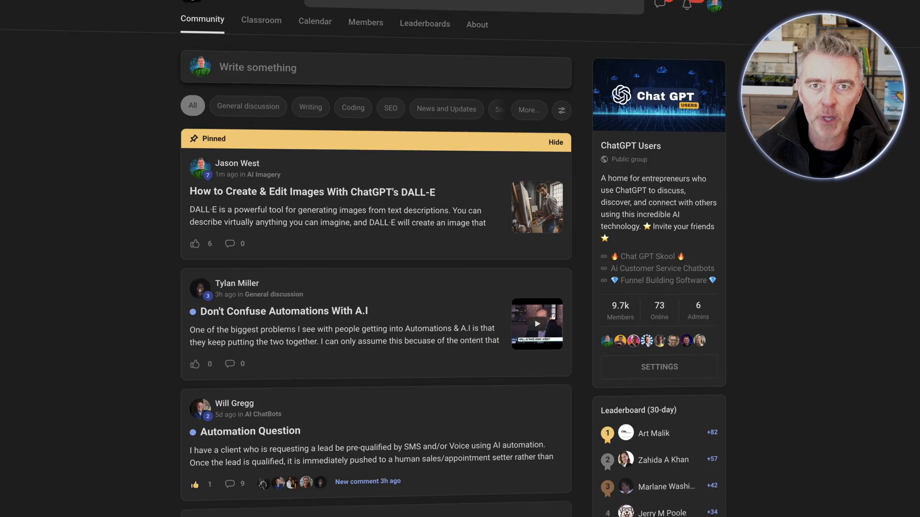
Read through the pinned Skool post on creating and editing DALL·E images
{"action": "scroll", "scroll_direction": "down", "scroll_amount": 3}
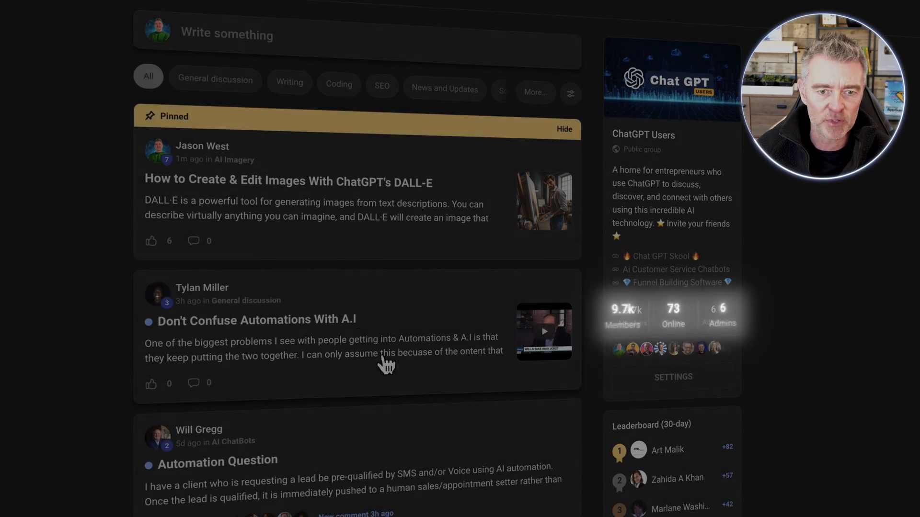
{"action": "left_click", "coordinate": [288, 182]}
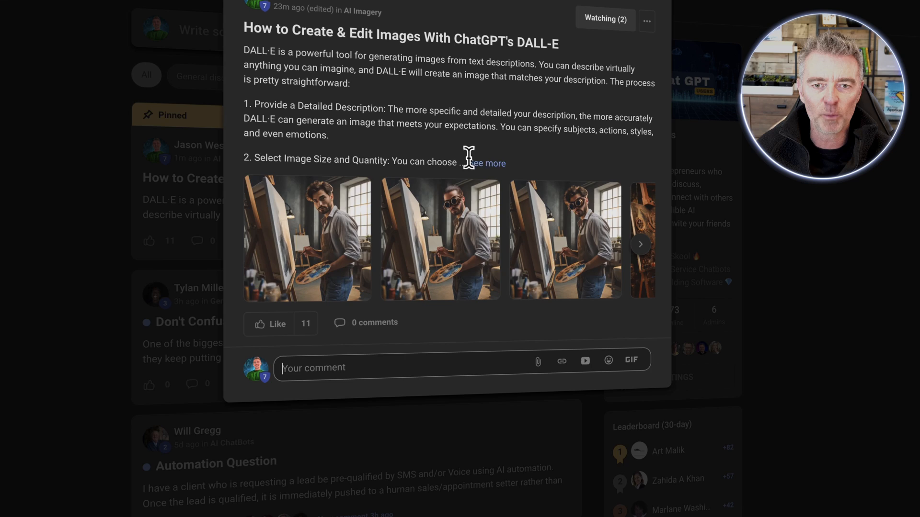
{"action": "scroll", "scroll_direction": "down", "scroll_amount": 3}
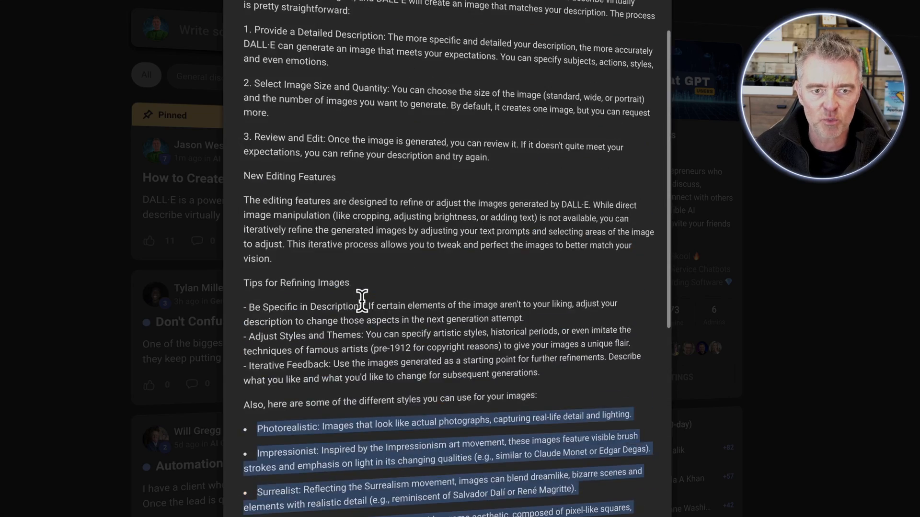
{"action": "scroll", "scroll_direction": "down", "scroll_amount": 3}
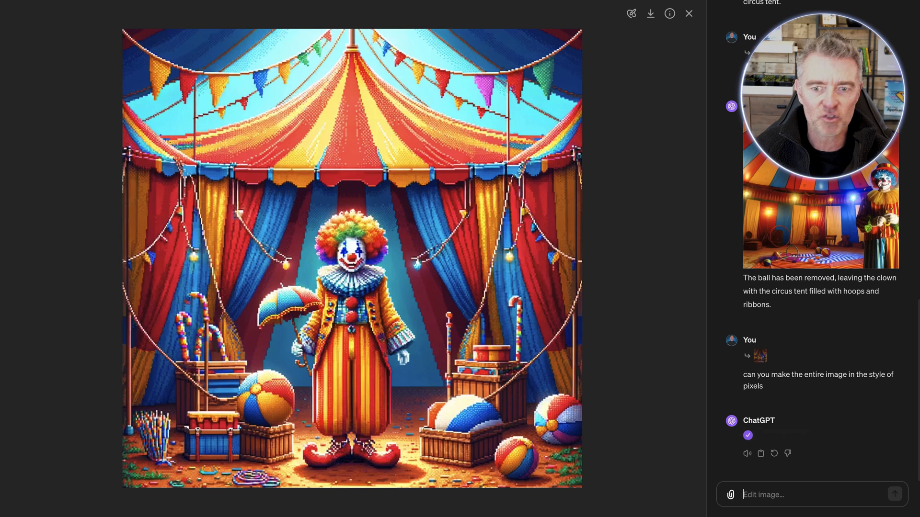
Scroll through ChatGPT's pixel-art result of the clown and circus tent
{"action": "scroll", "scroll_direction": "down", "scroll_amount": 3}
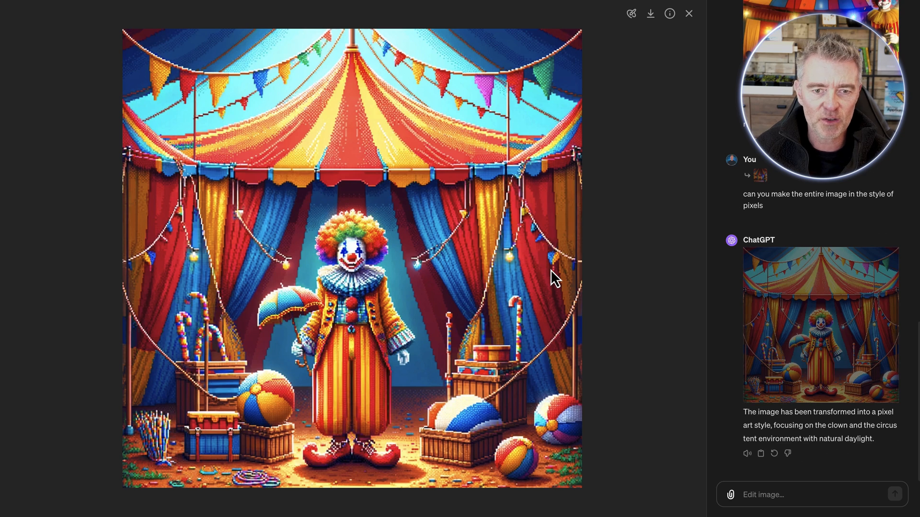
{"action": "mouse_move", "coordinate": [546, 245]}
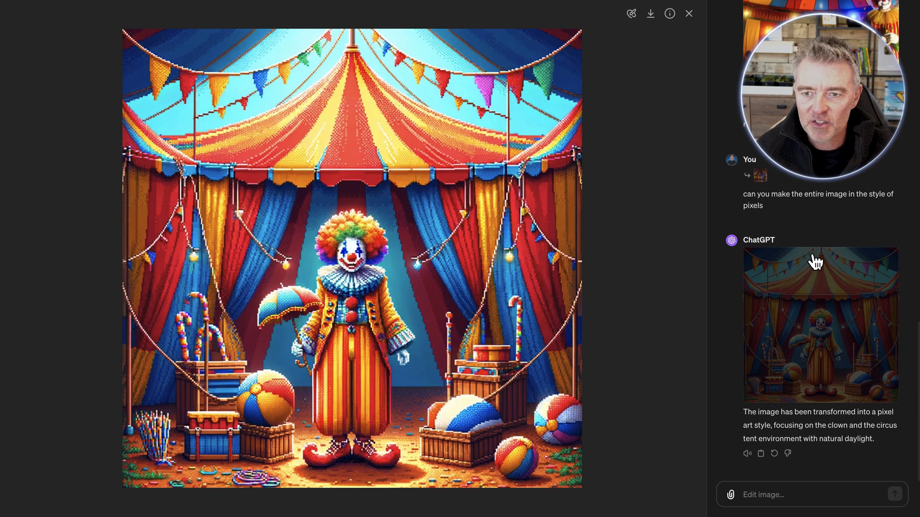
{"action": "scroll", "scroll_direction": "down", "scroll_amount": 3}
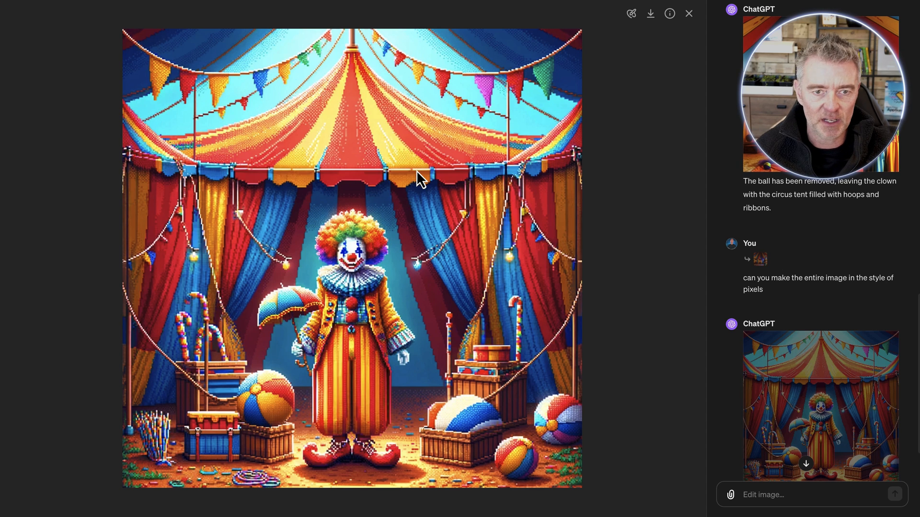
{"action": "mouse_move", "coordinate": [366, 269]}
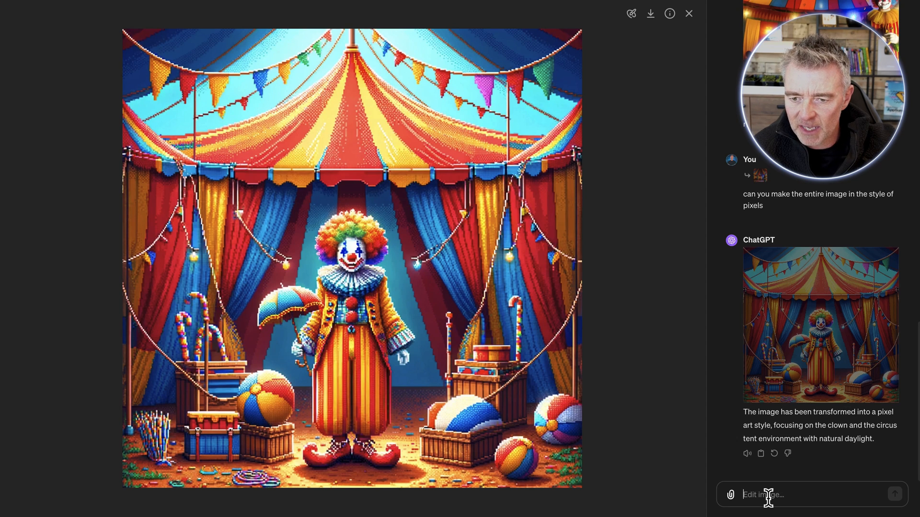
{"action": "mouse_move", "coordinate": [731, 499]}
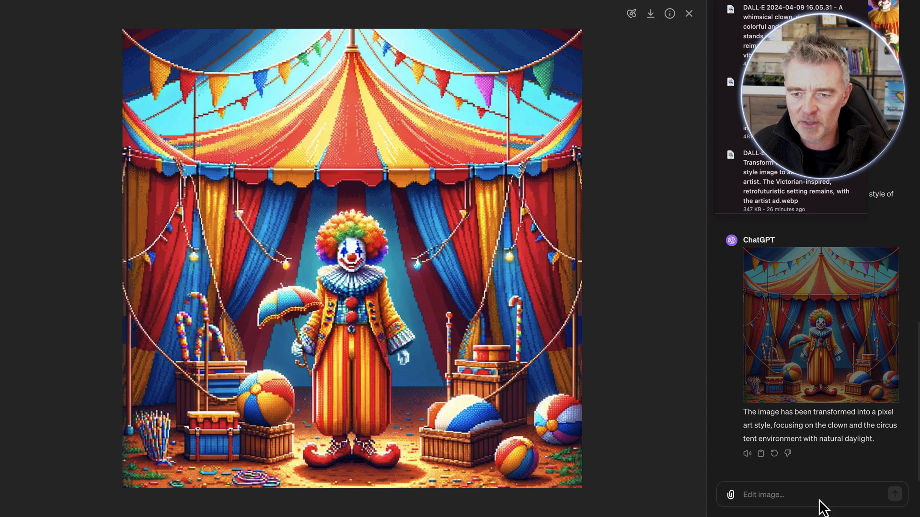
Upload the pixel-art clown image from the computer to a new message
{"action": "left_click", "coordinate": [730, 494]}
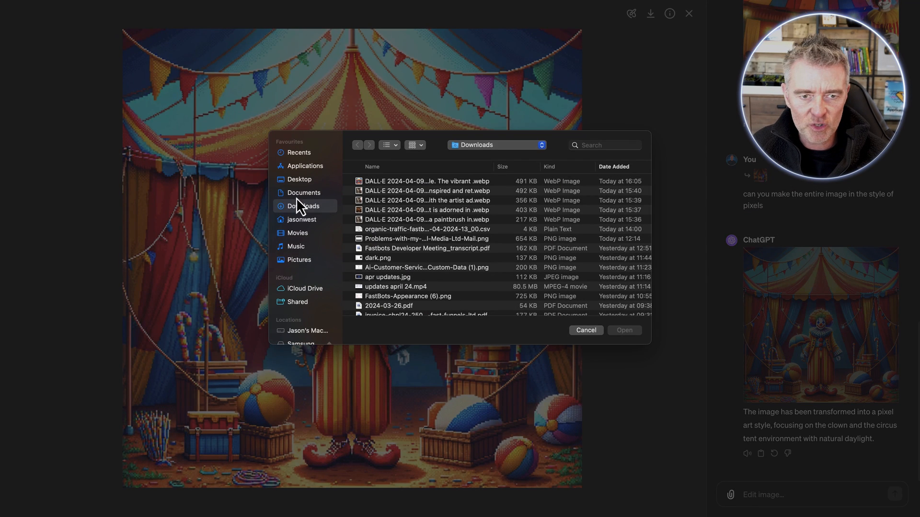
{"action": "left_click", "coordinate": [426, 180]}
{"action": "type", "text": "change to a waterc"}
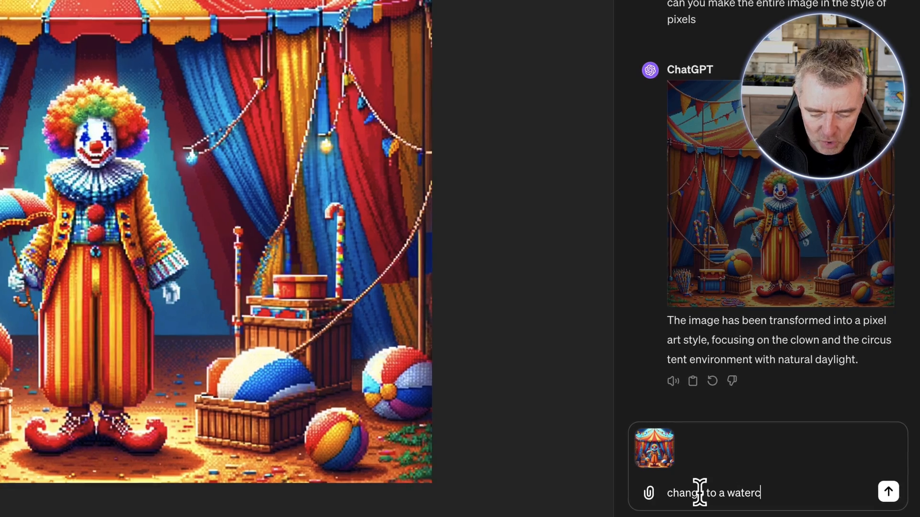
{"action": "left_click", "coordinate": [888, 491]}
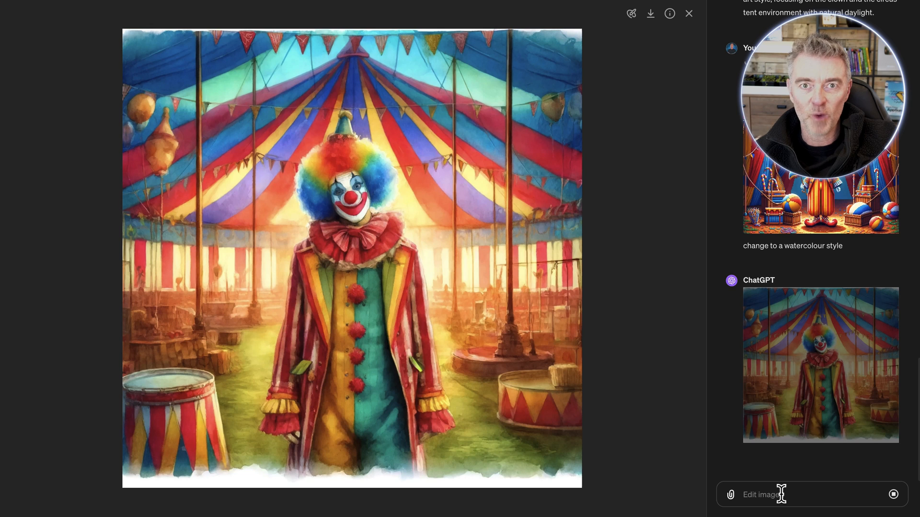
{"action": "mouse_move", "coordinate": [325, 108]}
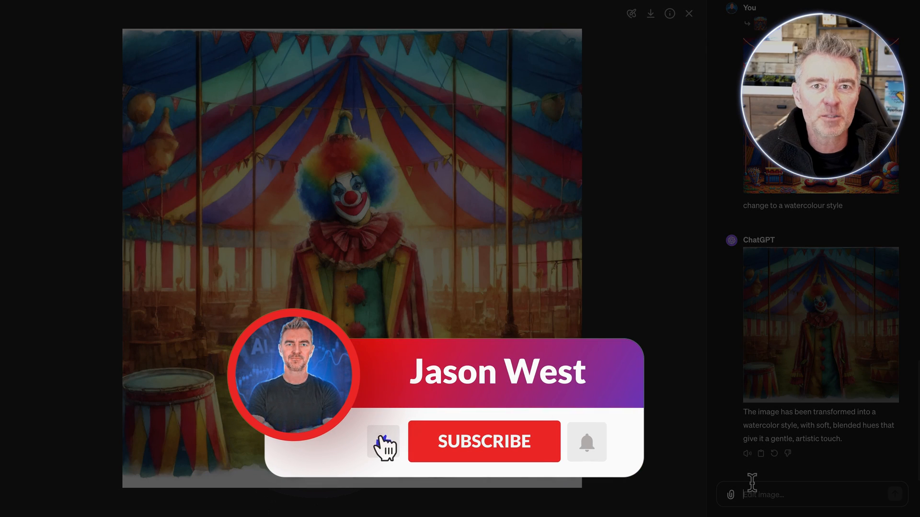
Return to the DALL·E guide post and scroll to its image styles list
{"action": "left_click", "coordinate": [483, 441]}
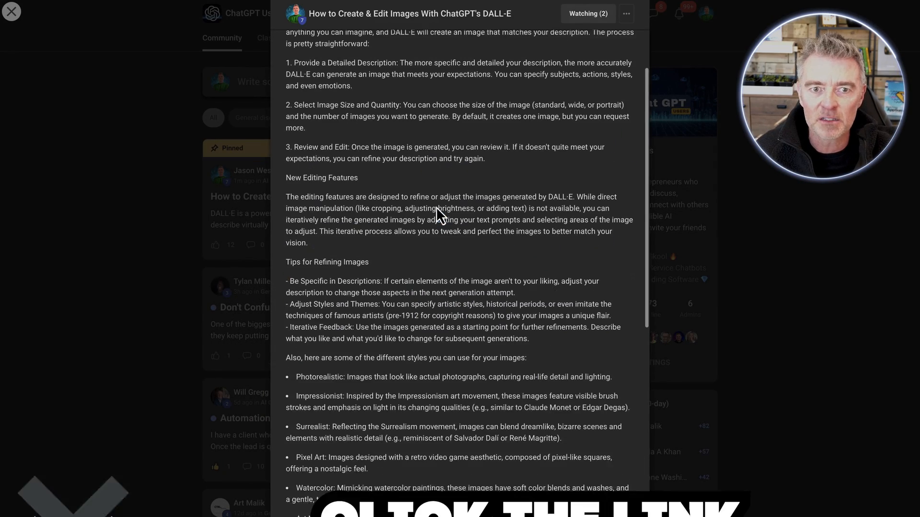
{"action": "scroll", "scroll_direction": "down", "scroll_amount": 3}
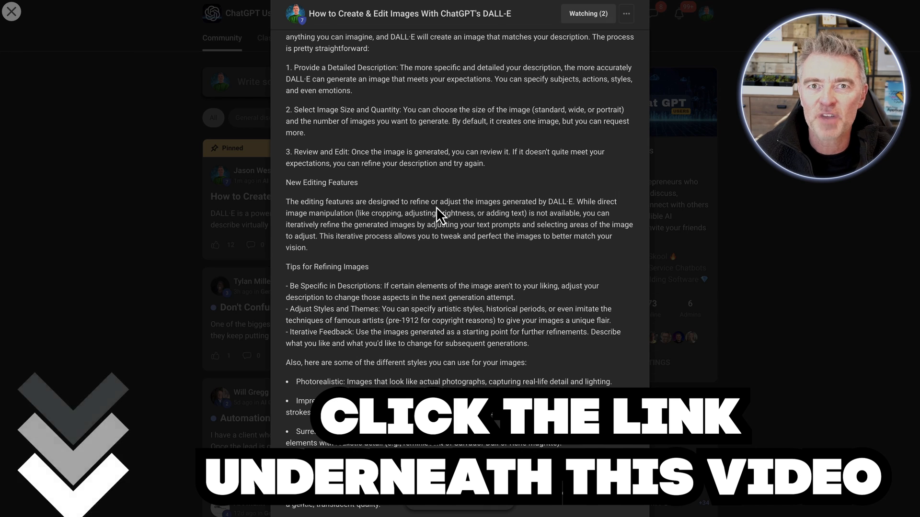